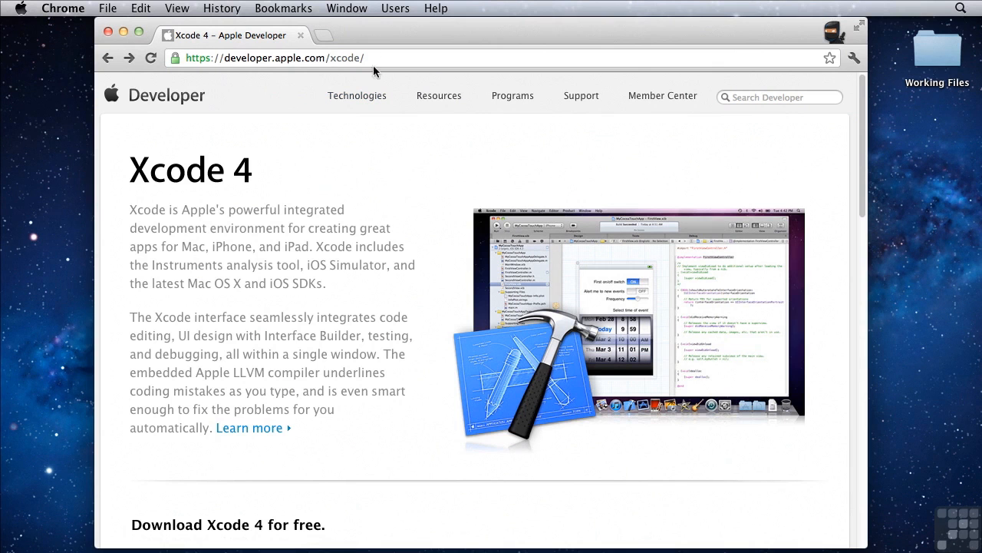
- Scroll the Xcode 4 page to the free download section and select the word 'Lion'
{"action": "scroll", "scroll_direction": "down", "scroll_amount": 3}
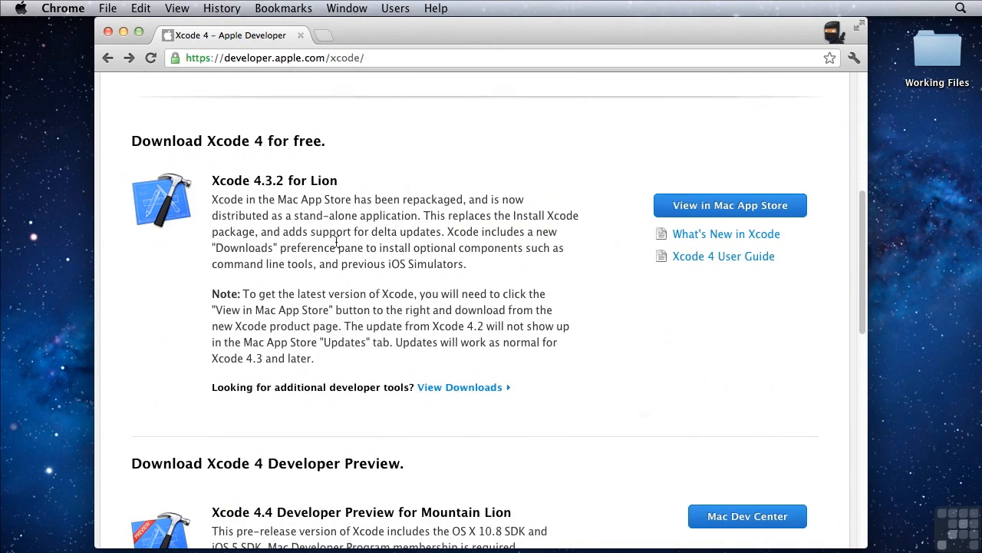
{"action": "scroll", "scroll_direction": "down", "scroll_amount": 3}
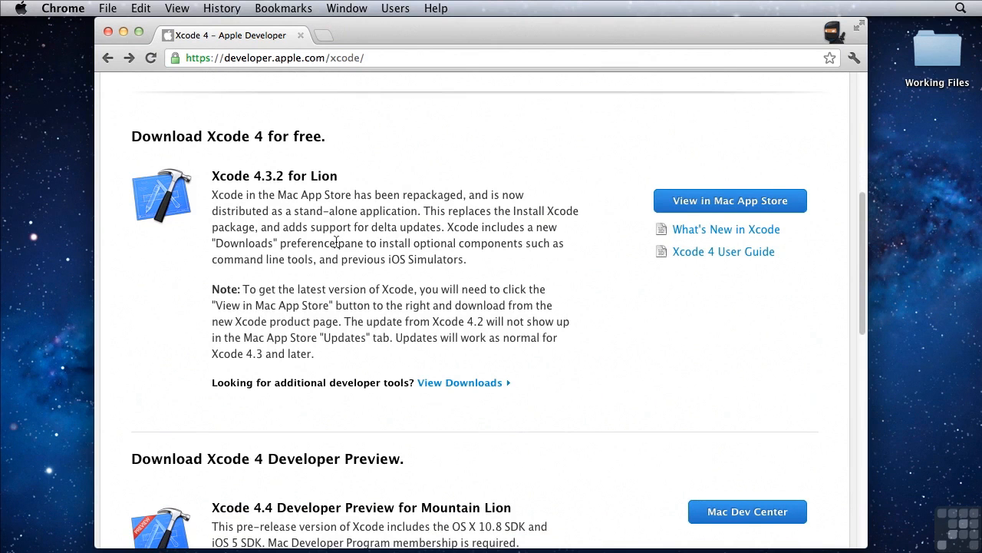
{"action": "double_click", "coordinate": [323, 175]}
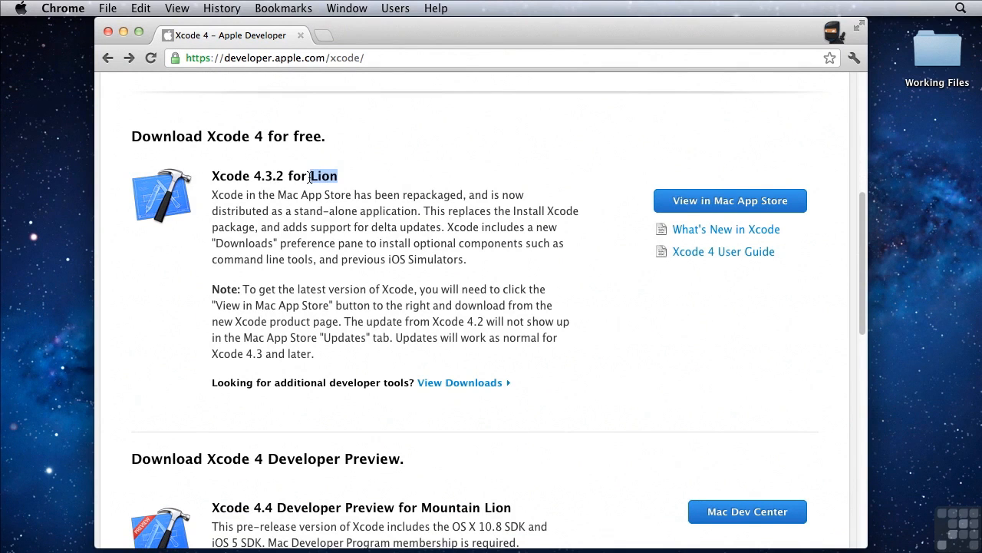
{"action": "mouse_move", "coordinate": [354, 179]}
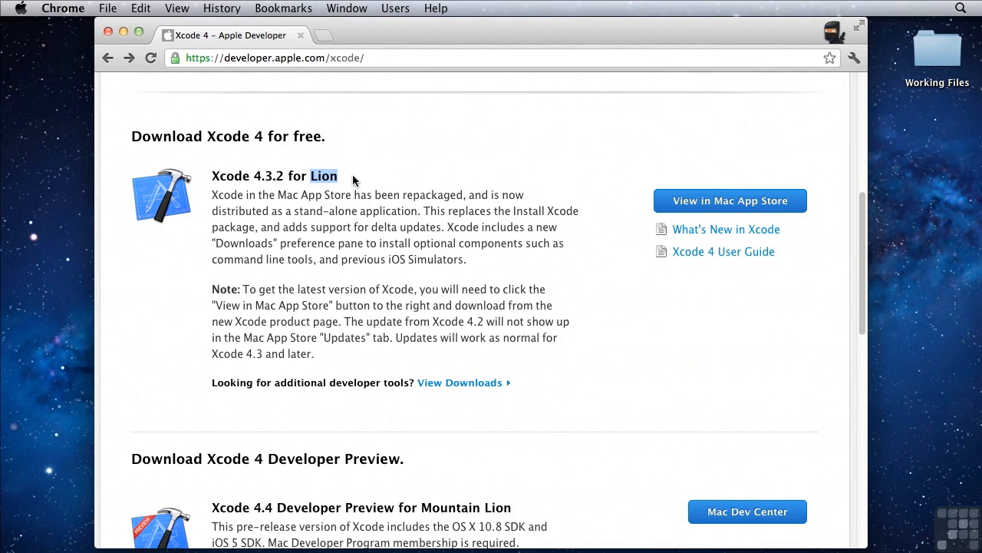
{"action": "mouse_move", "coordinate": [591, 197]}
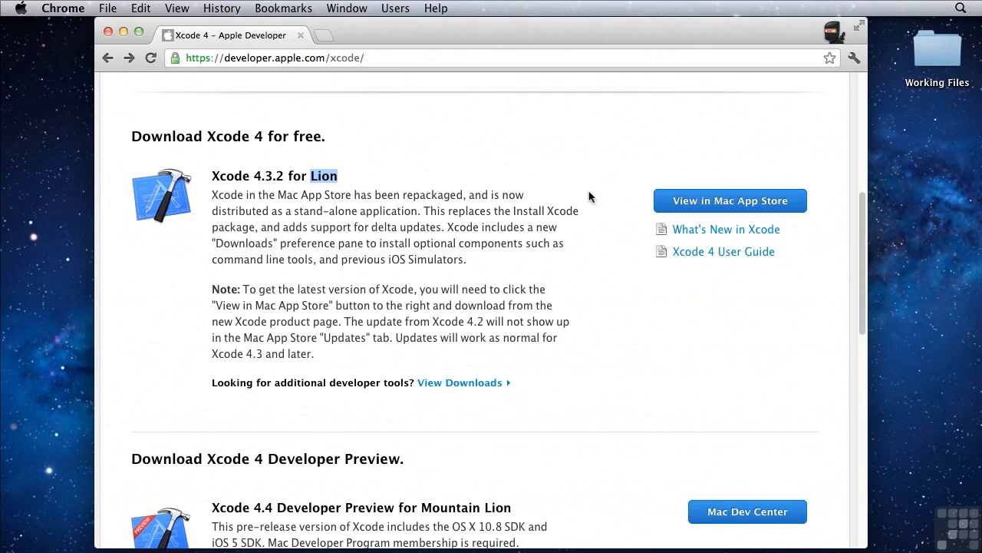
- Open the Xcode 4.3.2 listing in the Mac App Store and click Free to start installing
{"action": "left_click", "coordinate": [729, 200]}
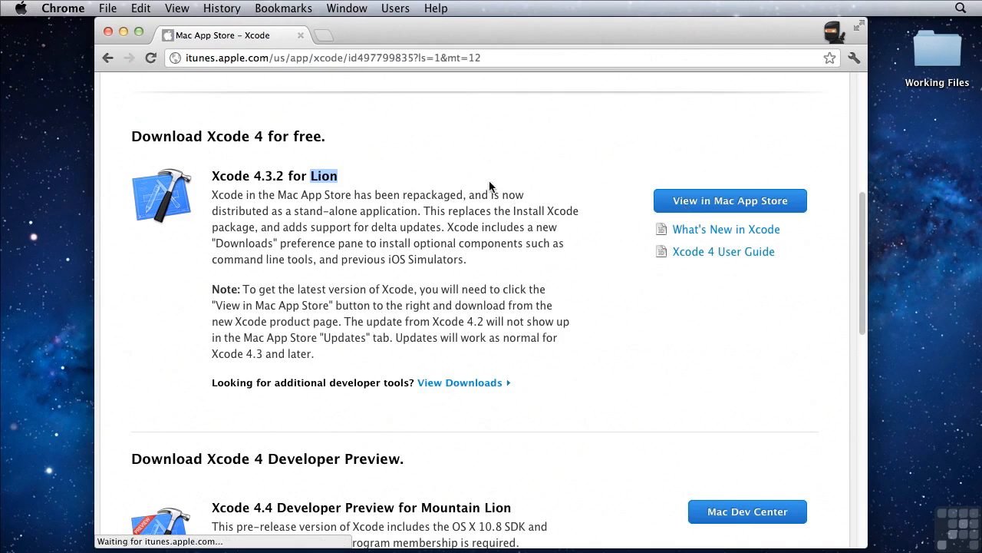
{"action": "left_click", "coordinate": [729, 201]}
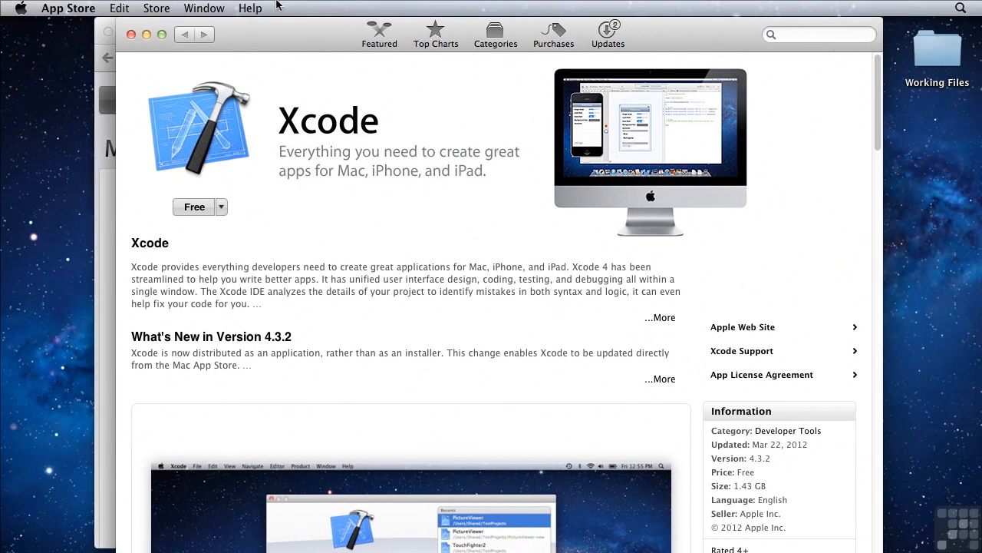
{"action": "mouse_move", "coordinate": [321, 65]}
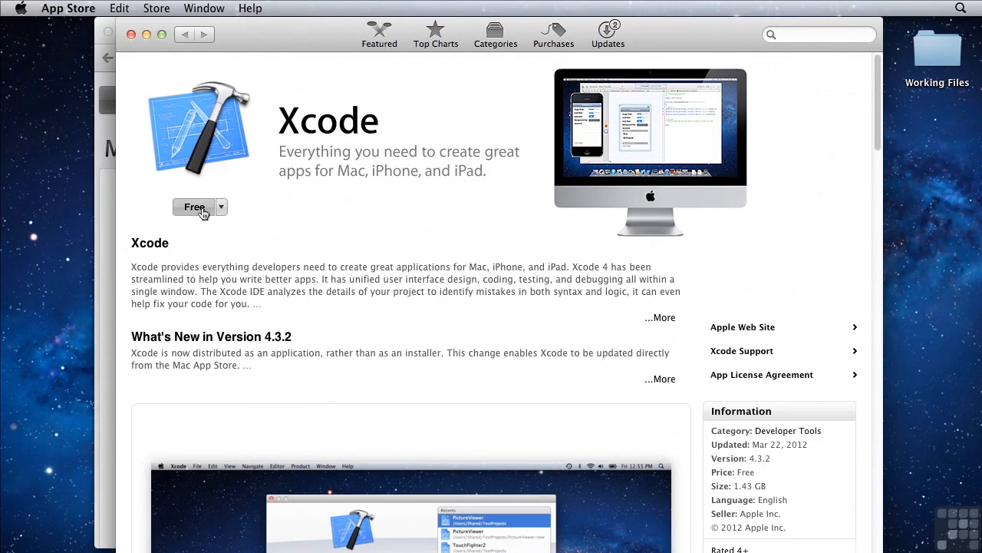
{"action": "left_click", "coordinate": [193, 207]}
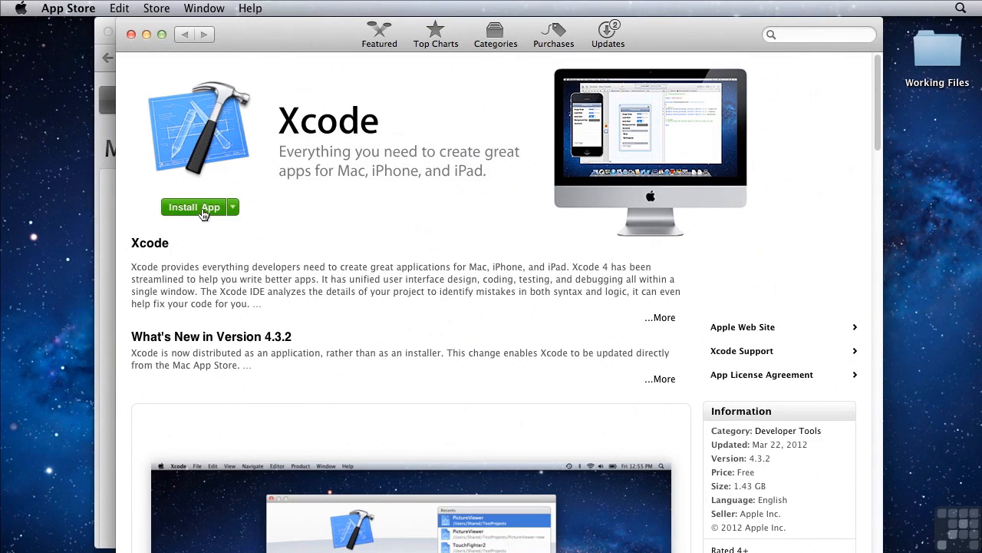
{"action": "mouse_move", "coordinate": [313, 211]}
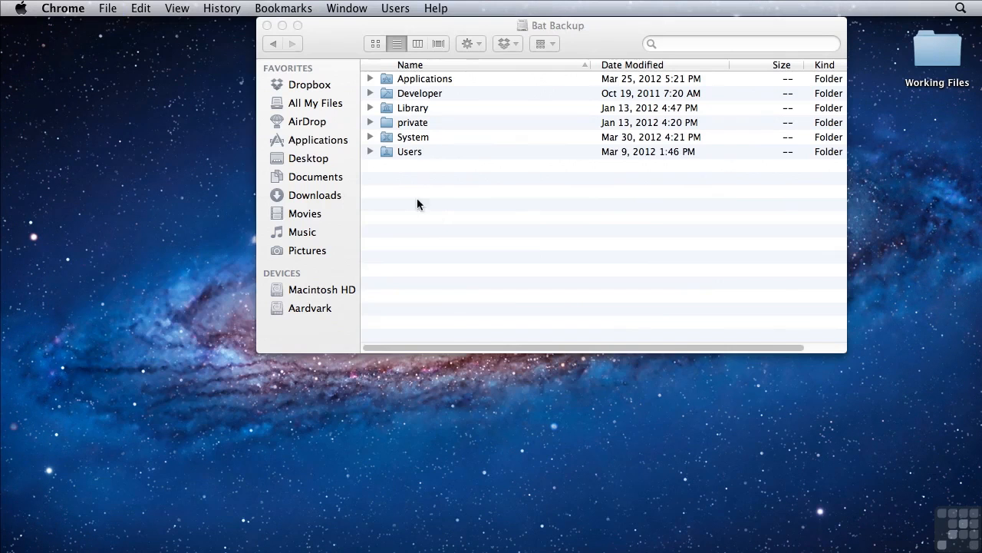
- Drill through Developer > Platforms into the nested Applications folder and select iOS Simulator.app
{"action": "left_click", "coordinate": [420, 93]}
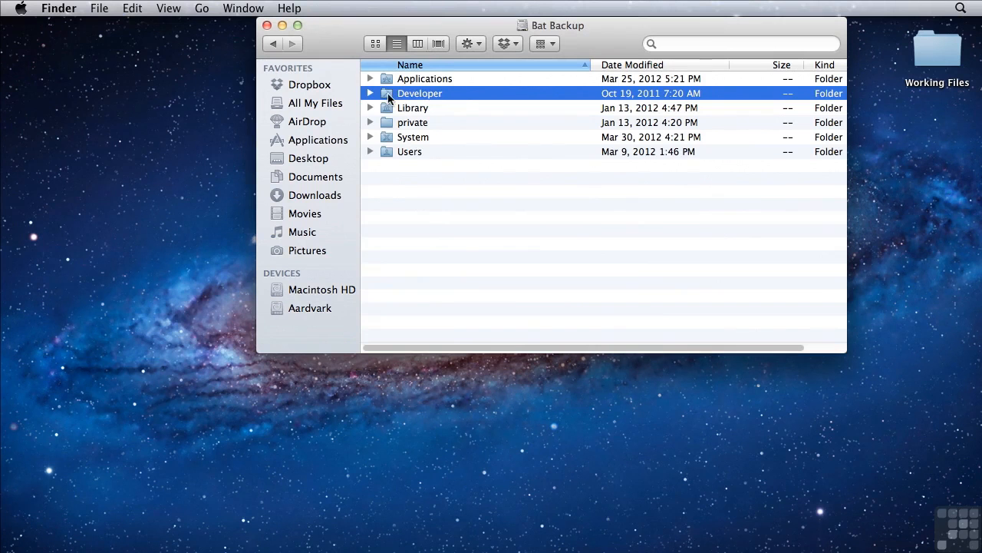
{"action": "double_click", "coordinate": [420, 93]}
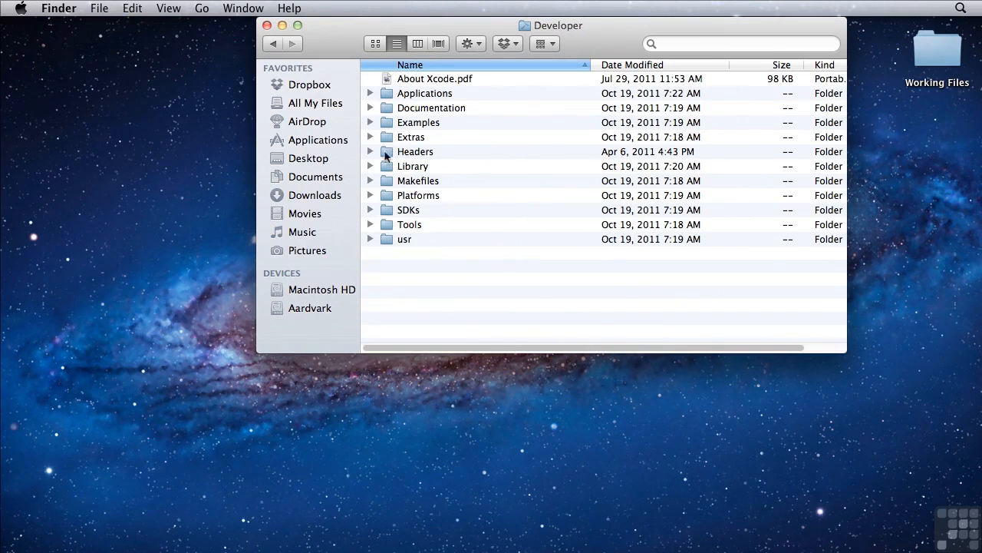
{"action": "left_click", "coordinate": [419, 195]}
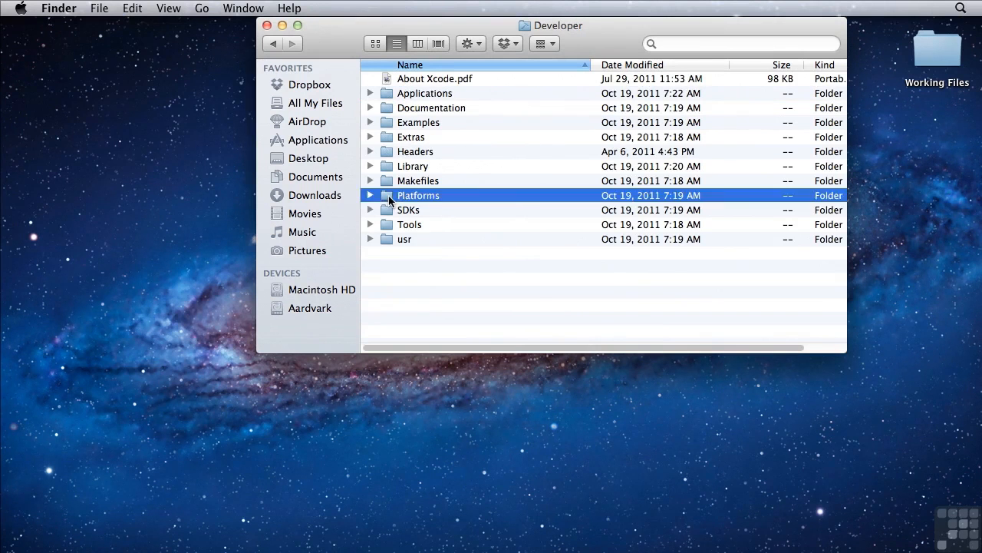
{"action": "double_click", "coordinate": [419, 195]}
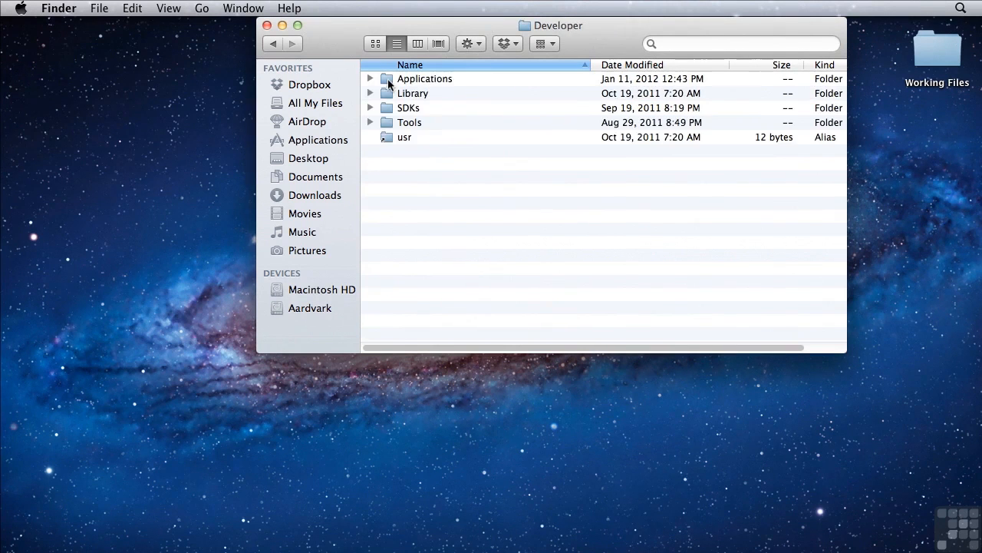
{"action": "double_click", "coordinate": [424, 78]}
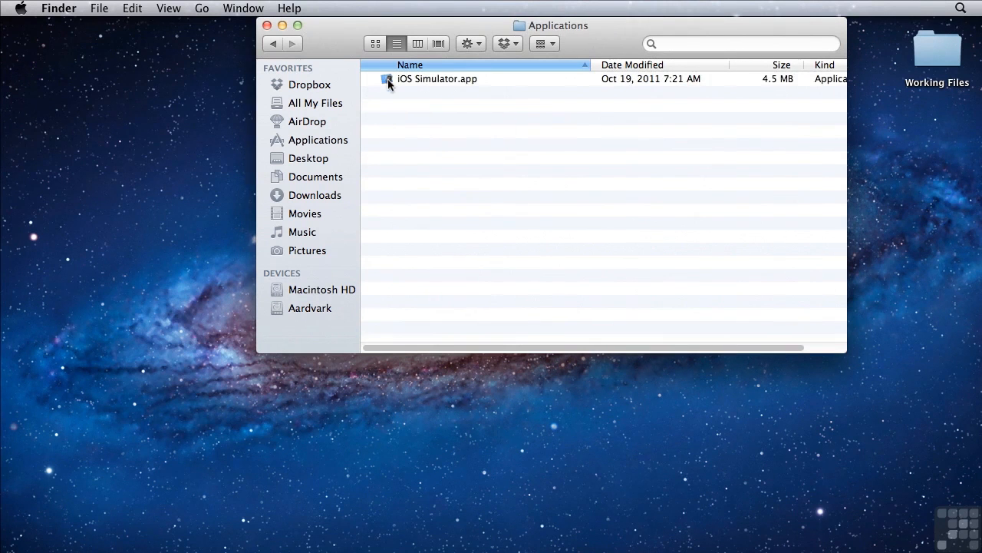
{"action": "left_click", "coordinate": [436, 79]}
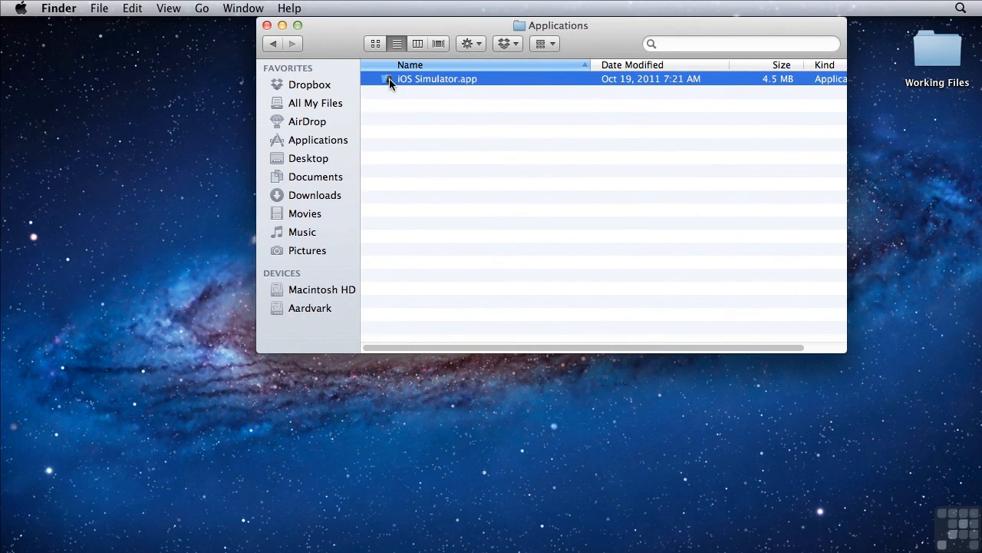
- Launch iOS Simulator.app and load google.com in the simulated iPhone's Safari
{"action": "double_click", "coordinate": [436, 78]}
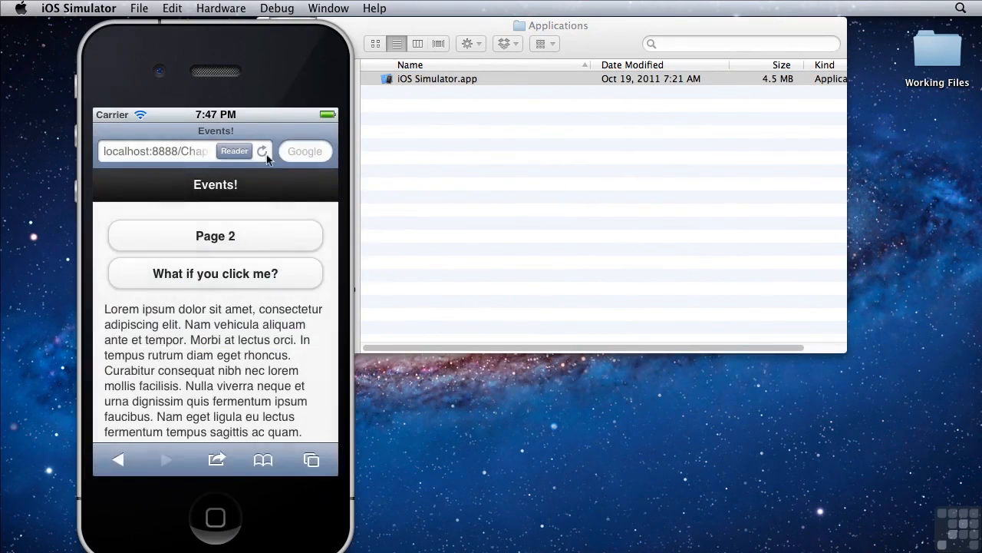
{"action": "left_click", "coordinate": [154, 151]}
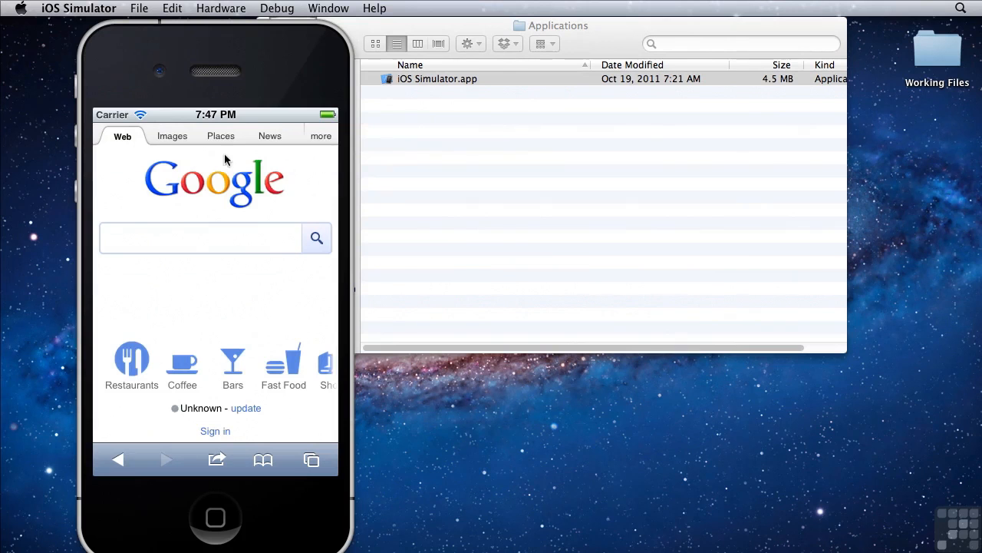
{"action": "mouse_move", "coordinate": [268, 46]}
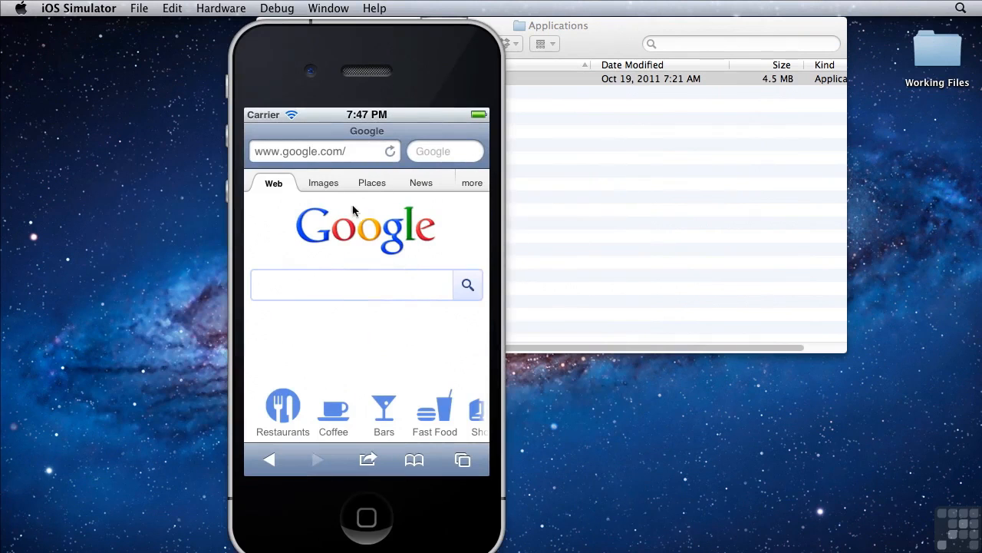
{"action": "left_click", "coordinate": [221, 8]}
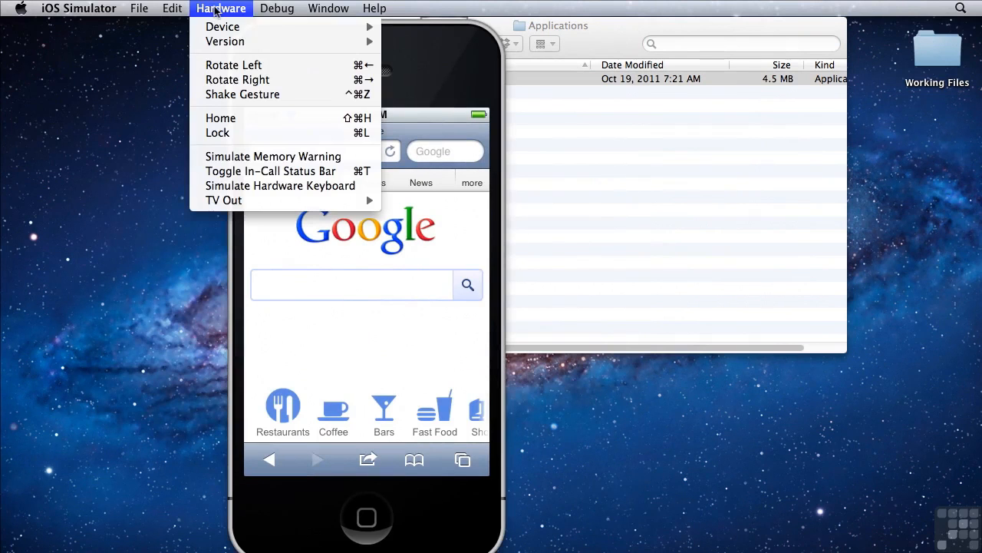
{"action": "mouse_move", "coordinate": [221, 26]}
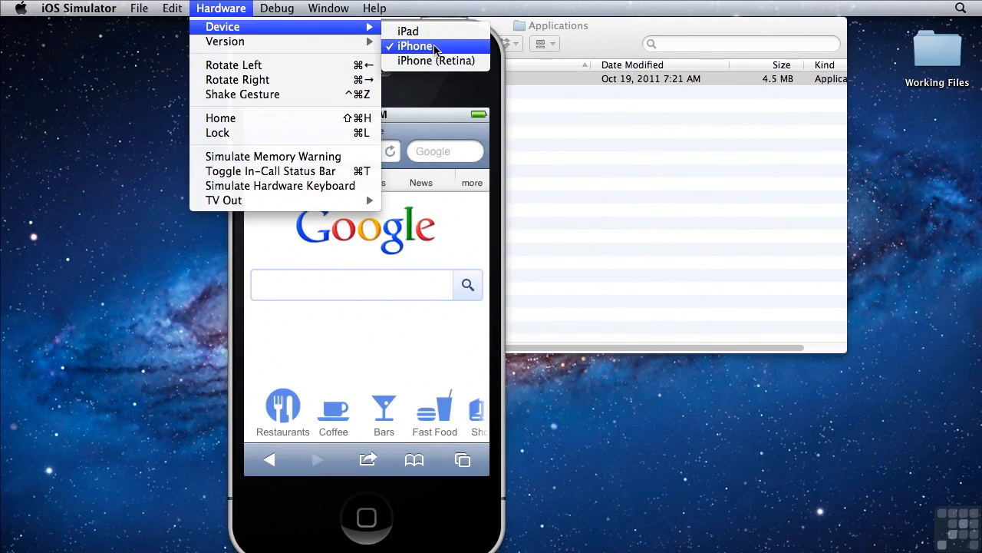
{"action": "mouse_move", "coordinate": [436, 60]}
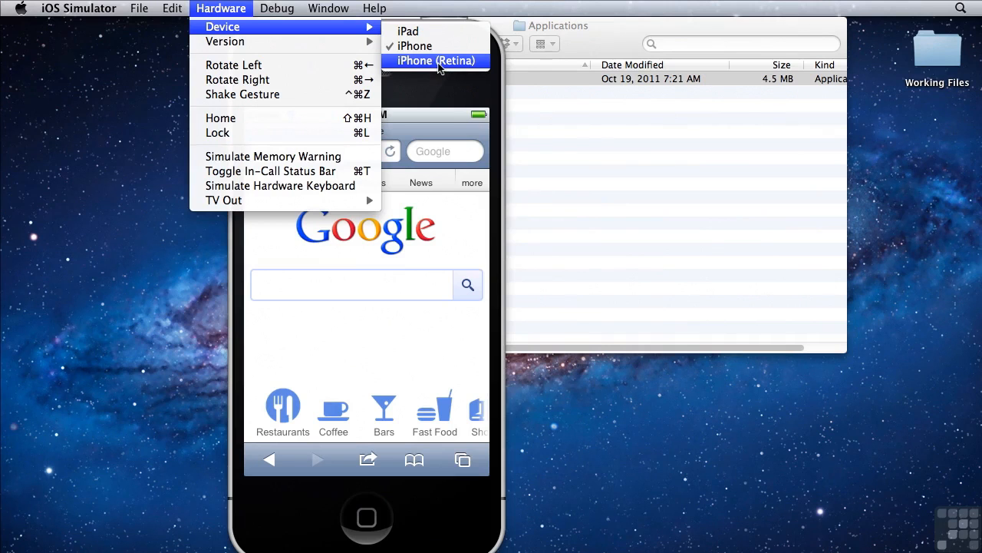
{"action": "mouse_move", "coordinate": [436, 63]}
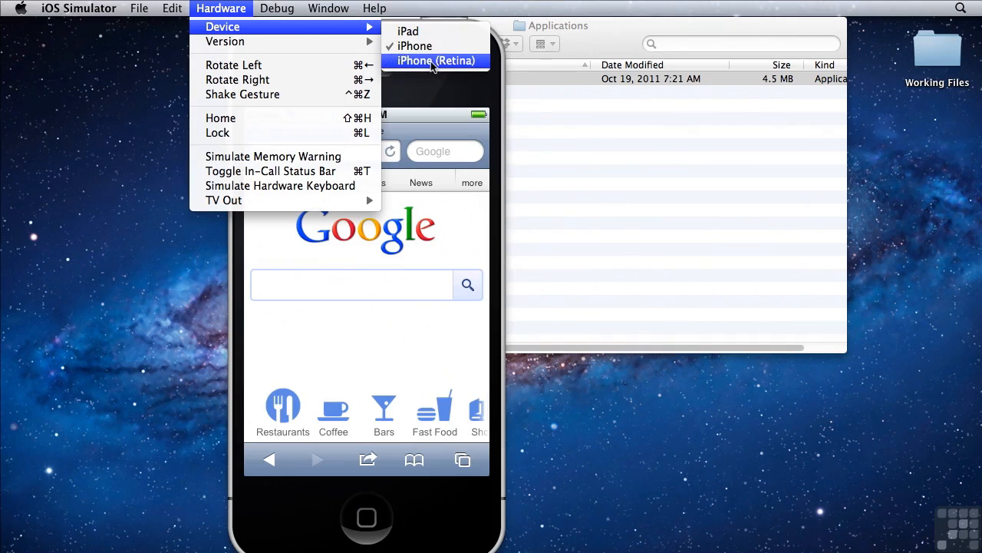
{"action": "mouse_move", "coordinate": [430, 31]}
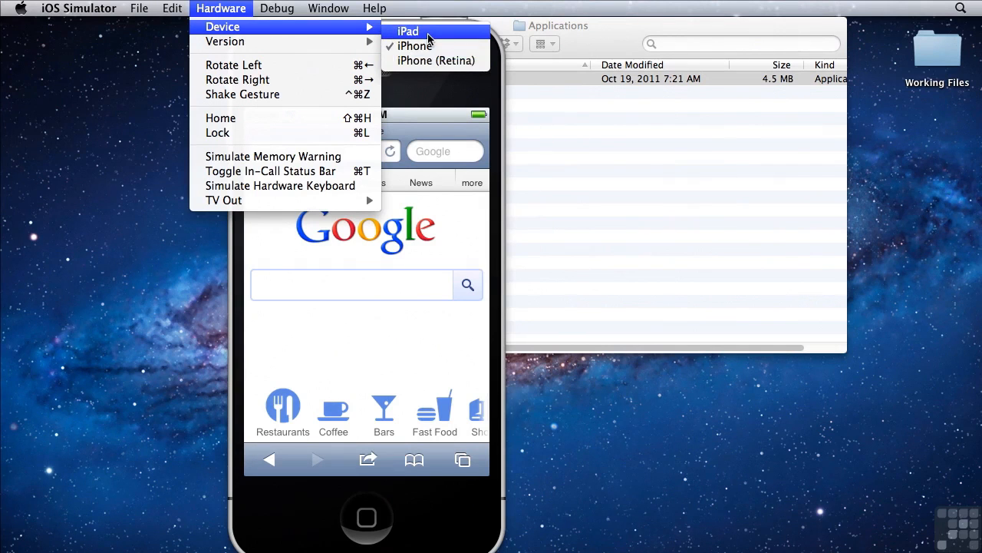
{"action": "mouse_move", "coordinate": [435, 61]}
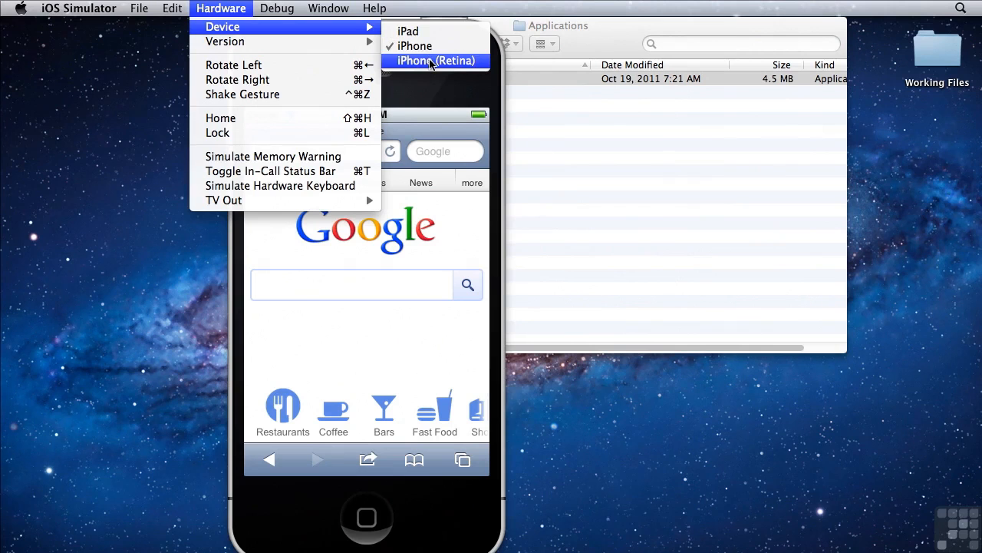
{"action": "mouse_move", "coordinate": [431, 65]}
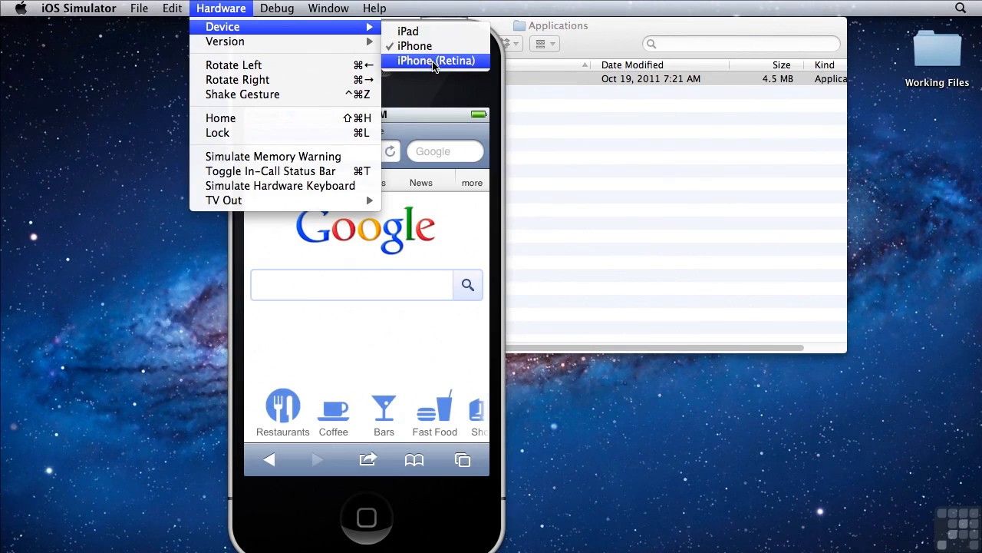
{"action": "mouse_move", "coordinate": [225, 41]}
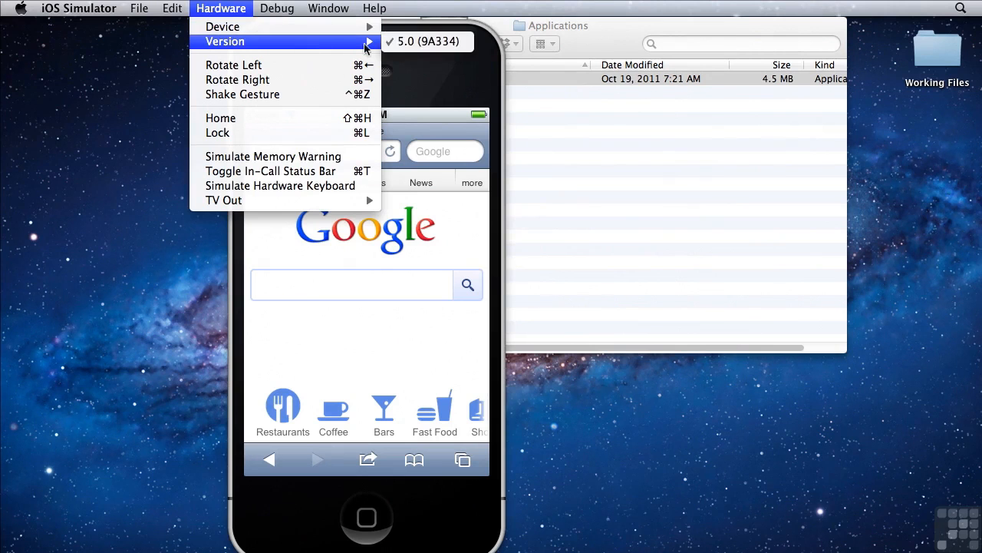
{"action": "mouse_move", "coordinate": [426, 41]}
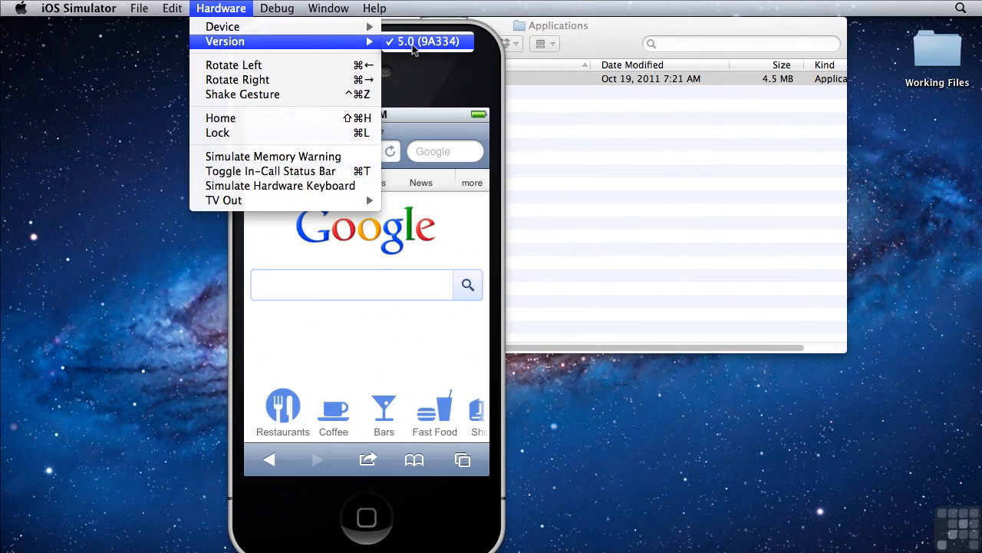
{"action": "mouse_move", "coordinate": [279, 94]}
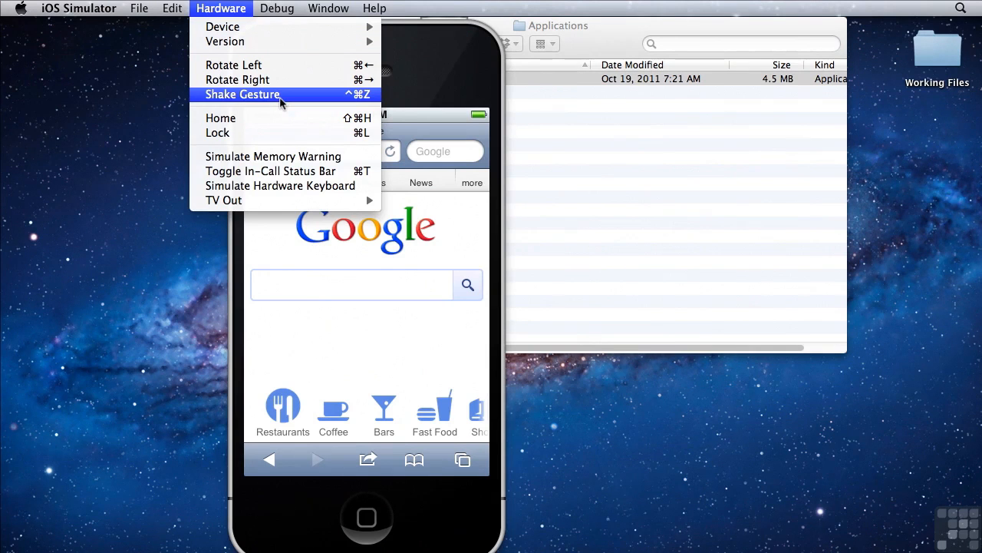
{"action": "mouse_move", "coordinate": [273, 157]}
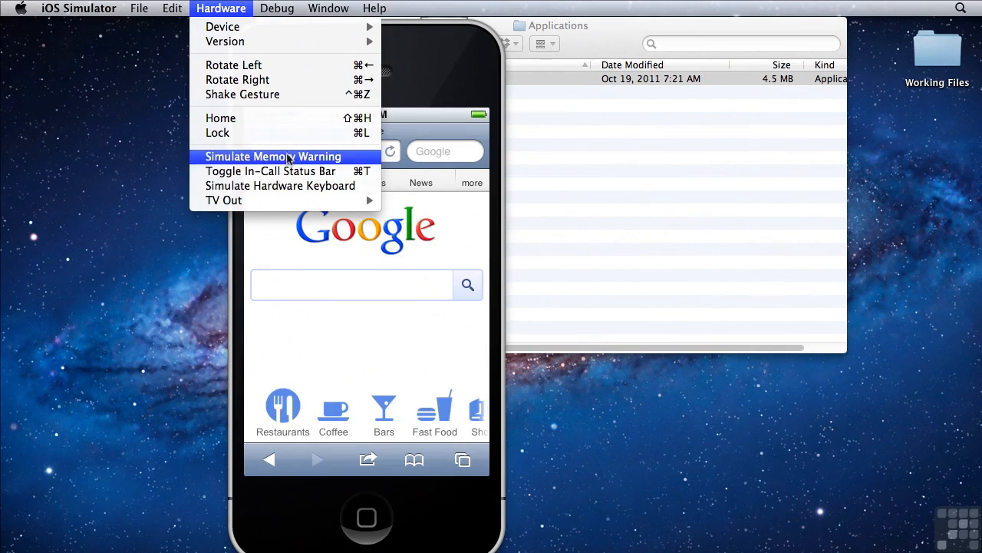
{"action": "mouse_move", "coordinate": [223, 200]}
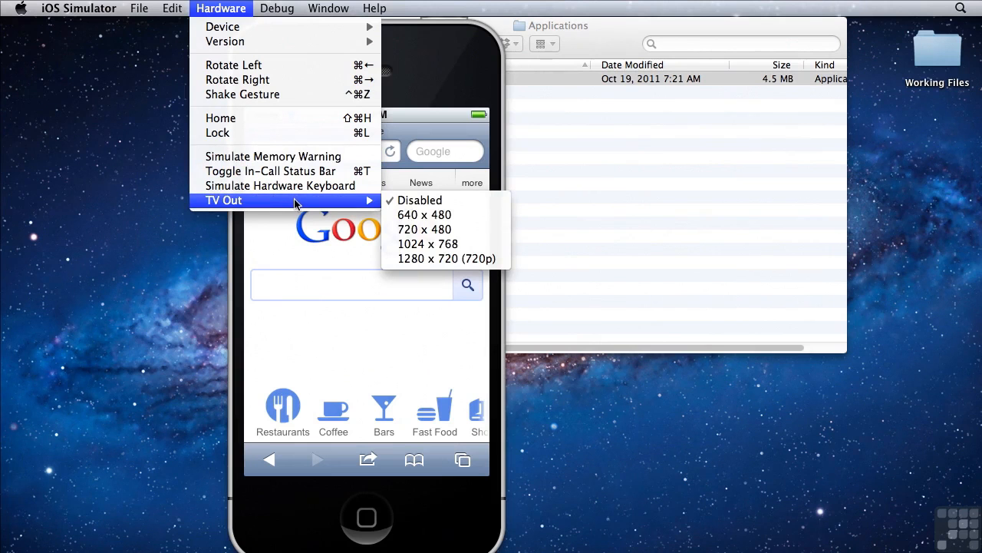
{"action": "mouse_move", "coordinate": [426, 229]}
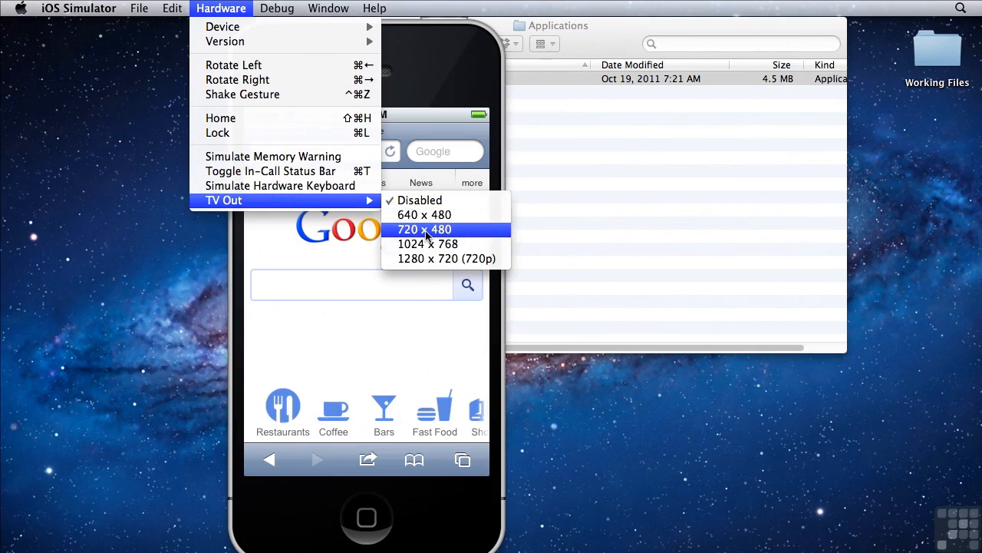
{"action": "mouse_move", "coordinate": [222, 27]}
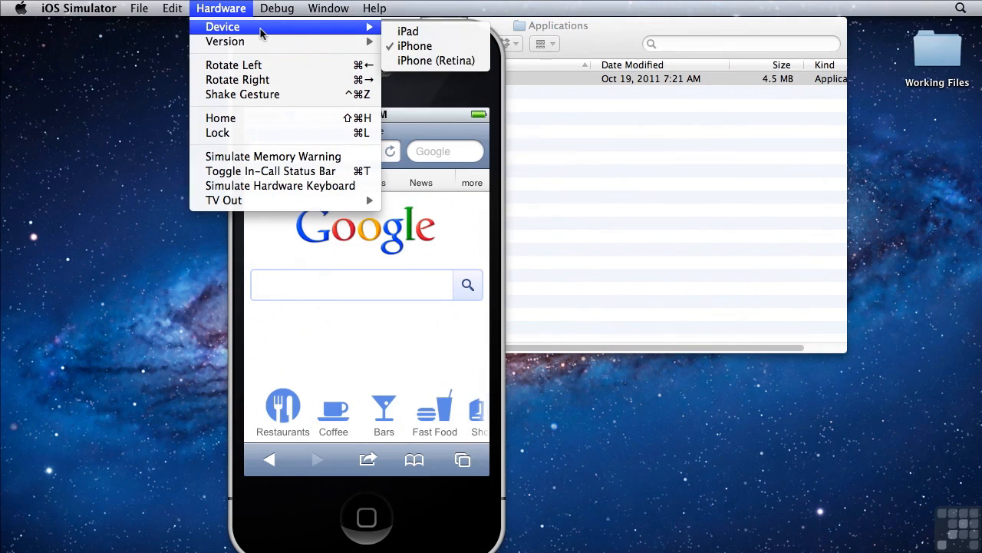
{"action": "left_click", "coordinate": [277, 9]}
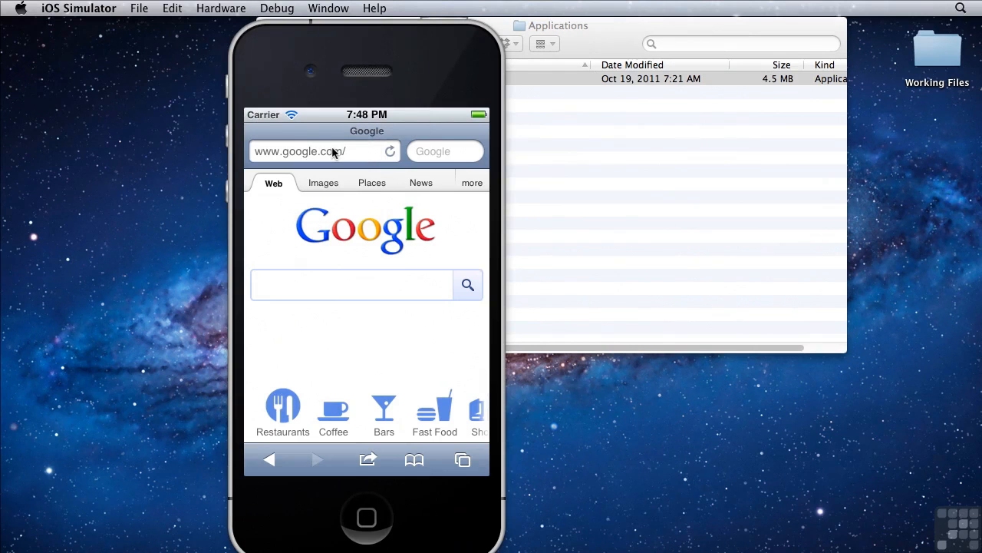
{"action": "mouse_move", "coordinate": [364, 528]}
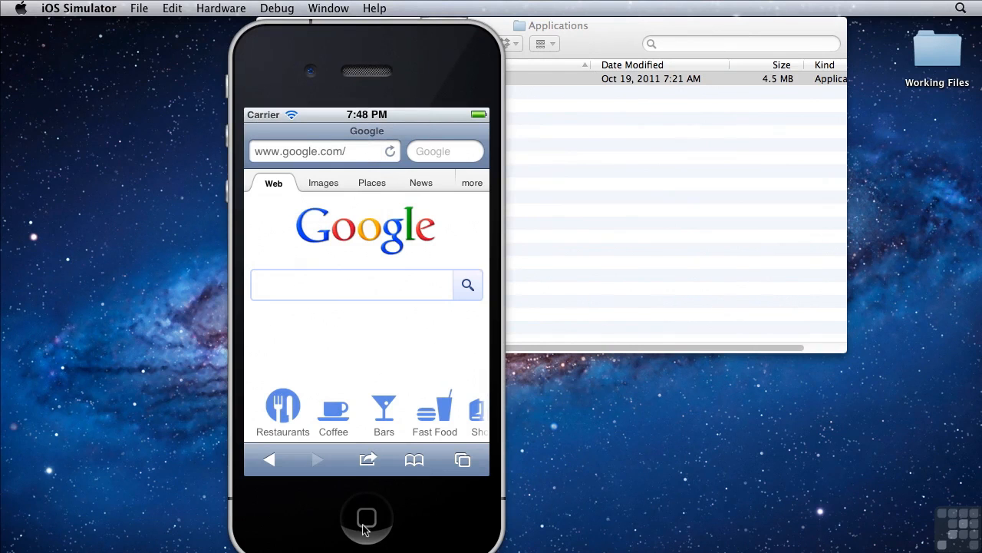
- Go home, browse Settings > Safari privacy and security options, then return home
{"action": "left_click", "coordinate": [366, 516]}
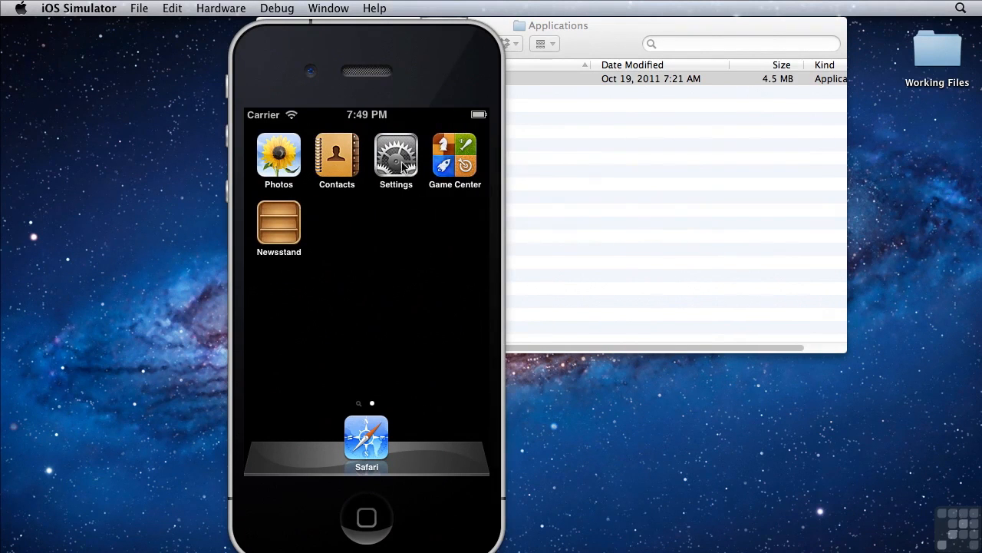
{"action": "left_click", "coordinate": [366, 438]}
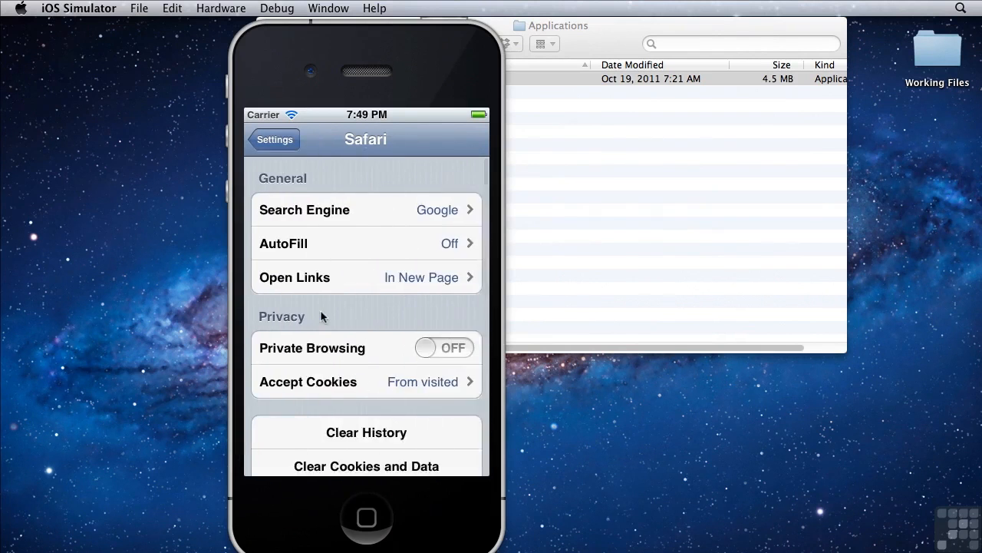
{"action": "scroll", "scroll_direction": "down", "scroll_amount": 3}
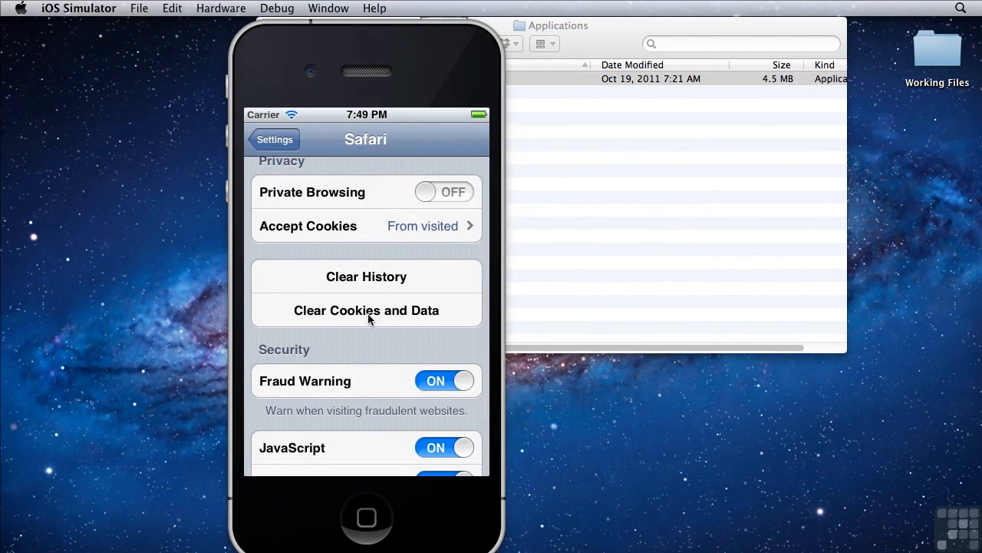
{"action": "mouse_move", "coordinate": [369, 502]}
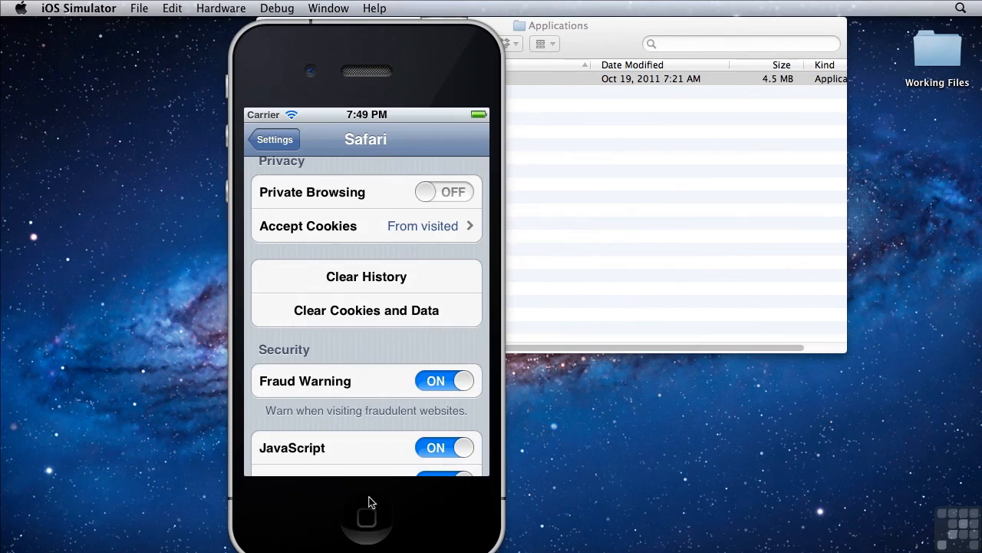
{"action": "left_click", "coordinate": [366, 515]}
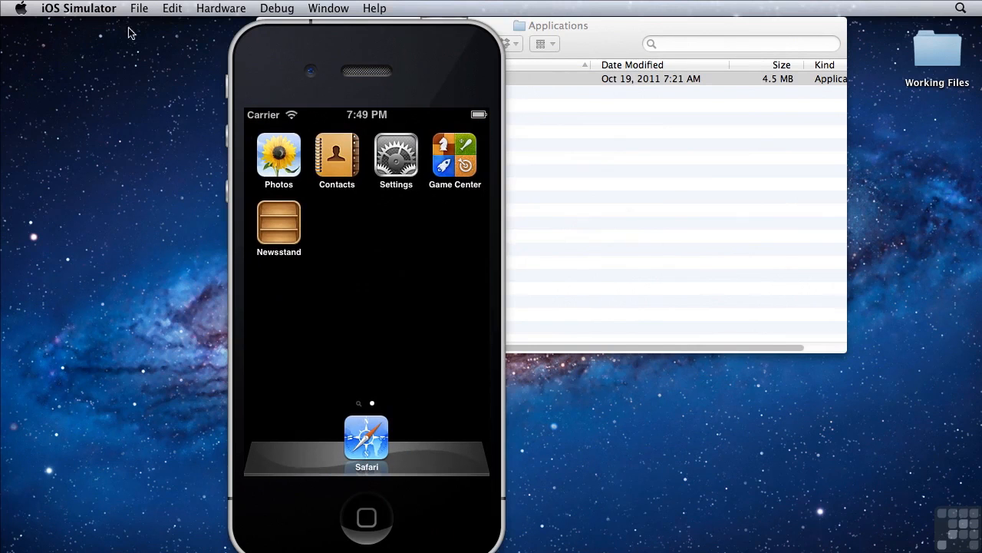
- Choose Reset Content and Settings… from the iOS Simulator menu
{"action": "left_click", "coordinate": [78, 8]}
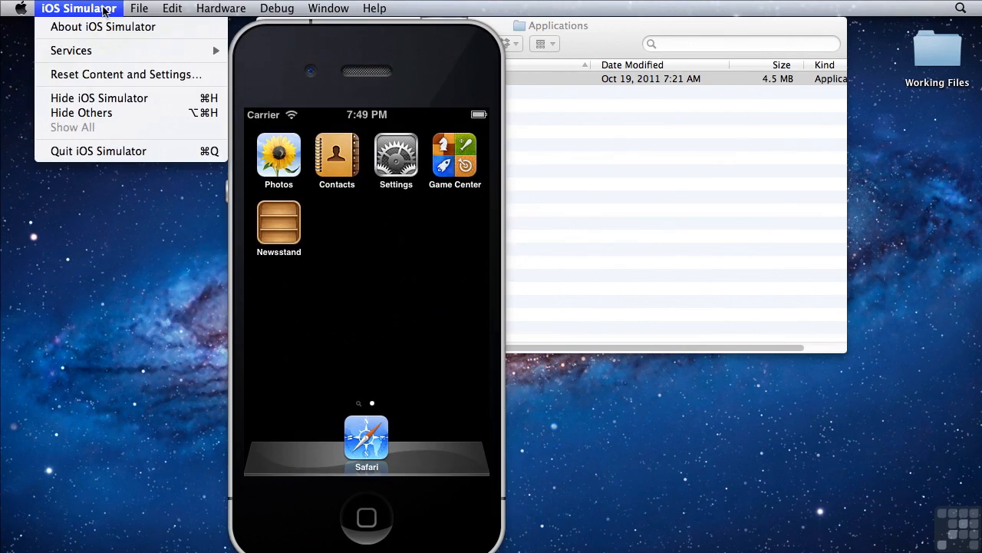
{"action": "left_click", "coordinate": [124, 74]}
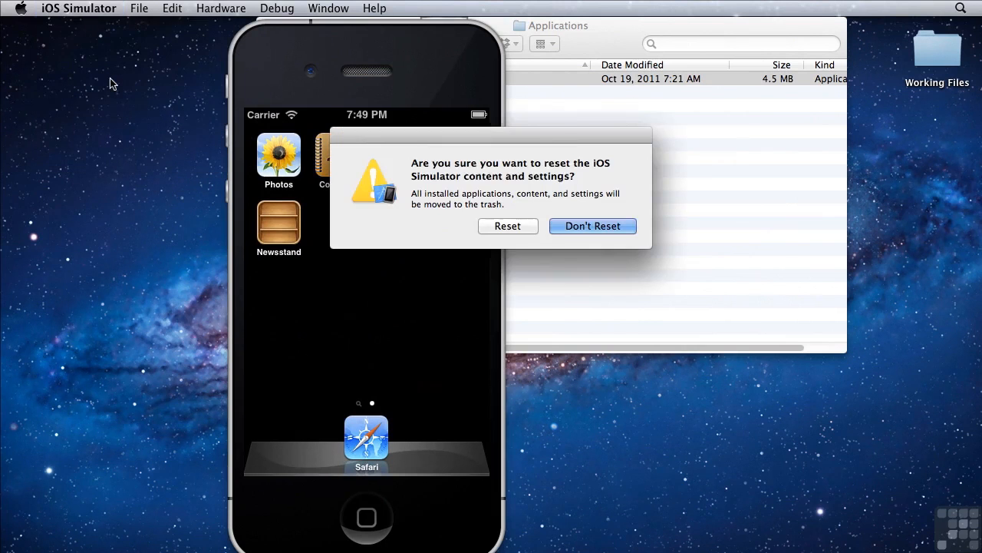
{"action": "mouse_move", "coordinate": [413, 196]}
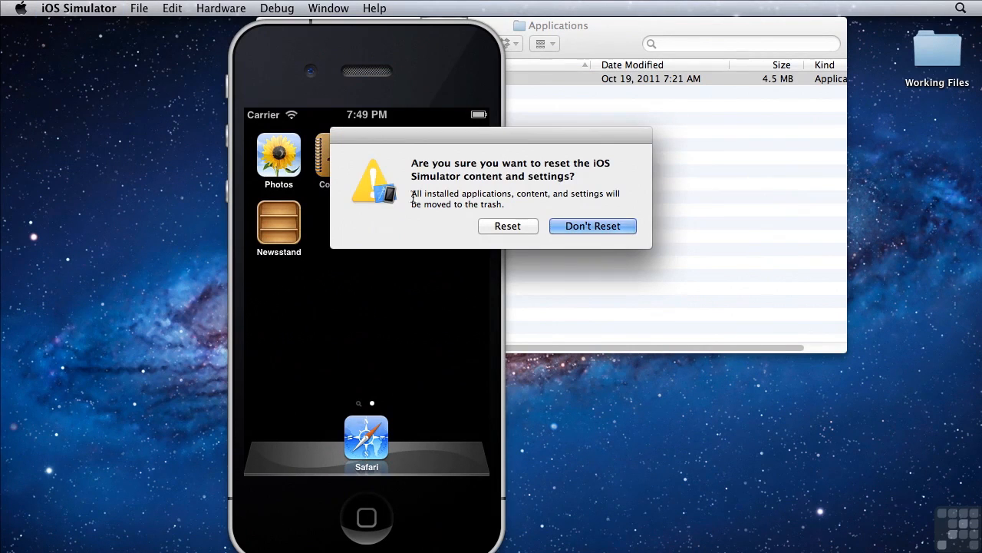